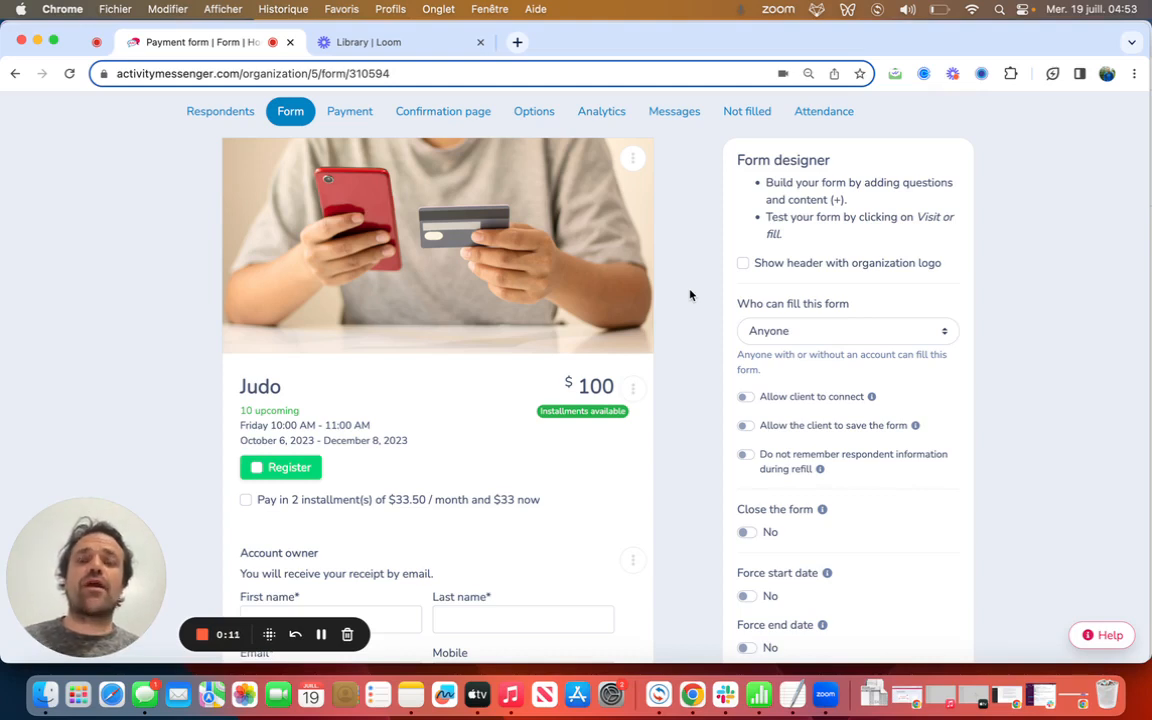
pyautogui.moveTo(808, 190)
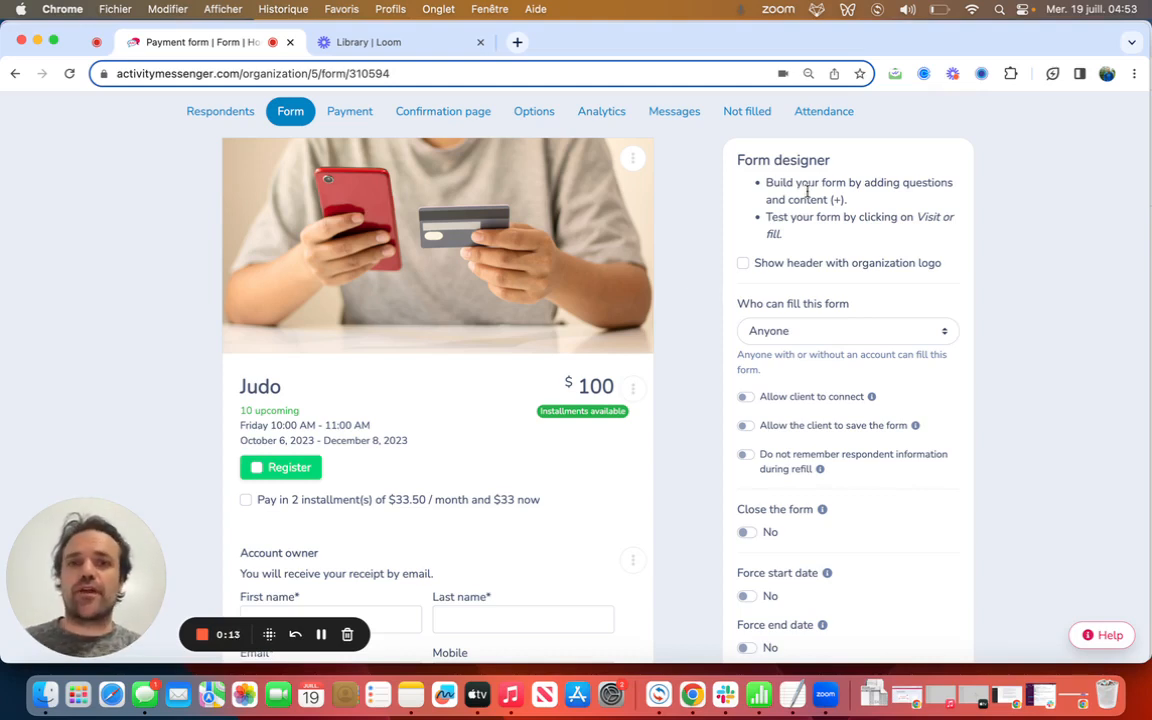
pyautogui.moveTo(732, 210)
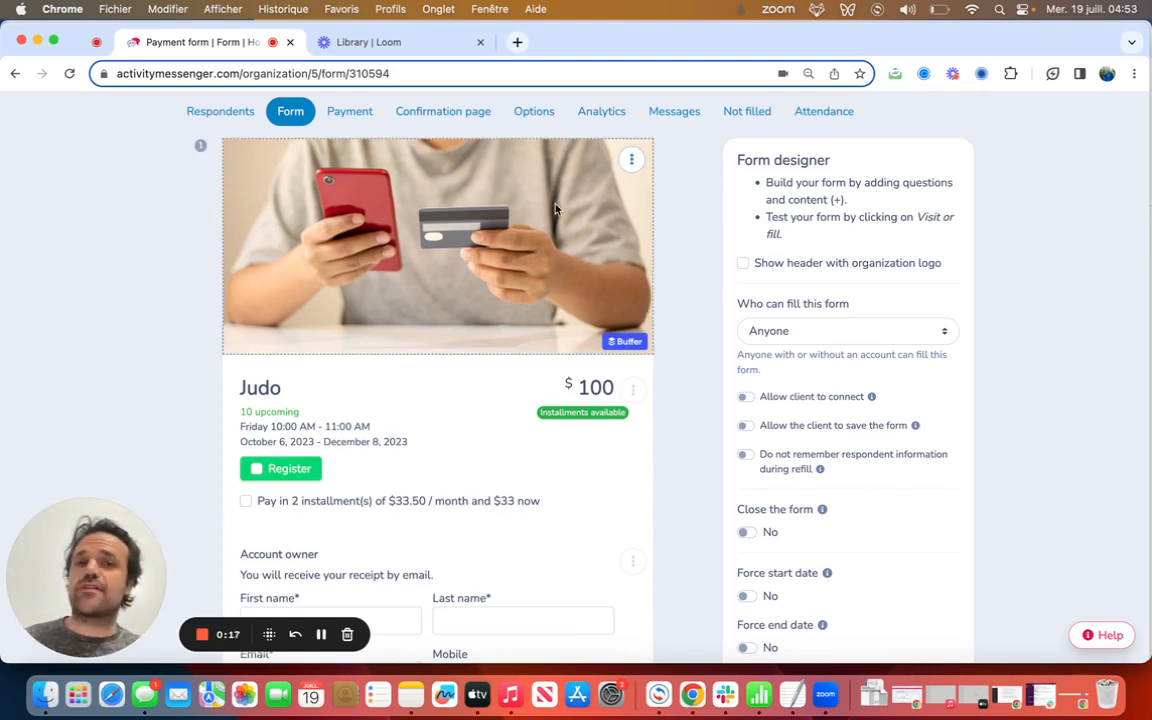
pyautogui.moveTo(628, 196)
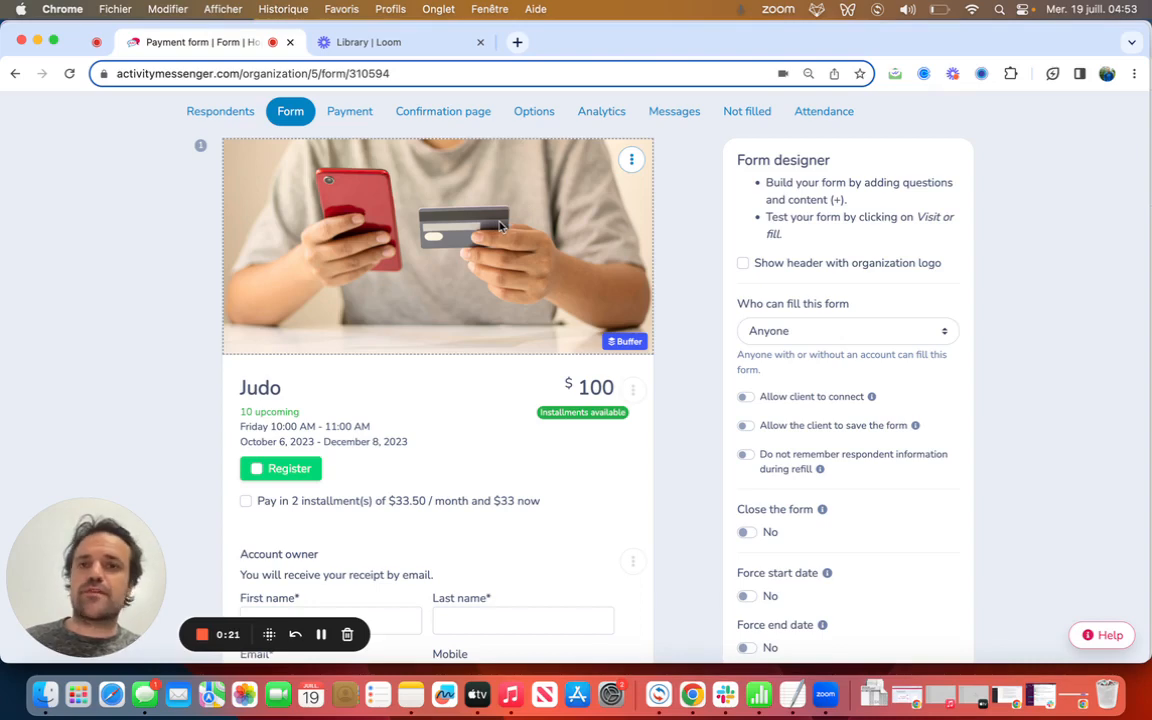
# Scroll down the form and start a new block, choosing the E-Commerce category
pyautogui.scroll(-3)
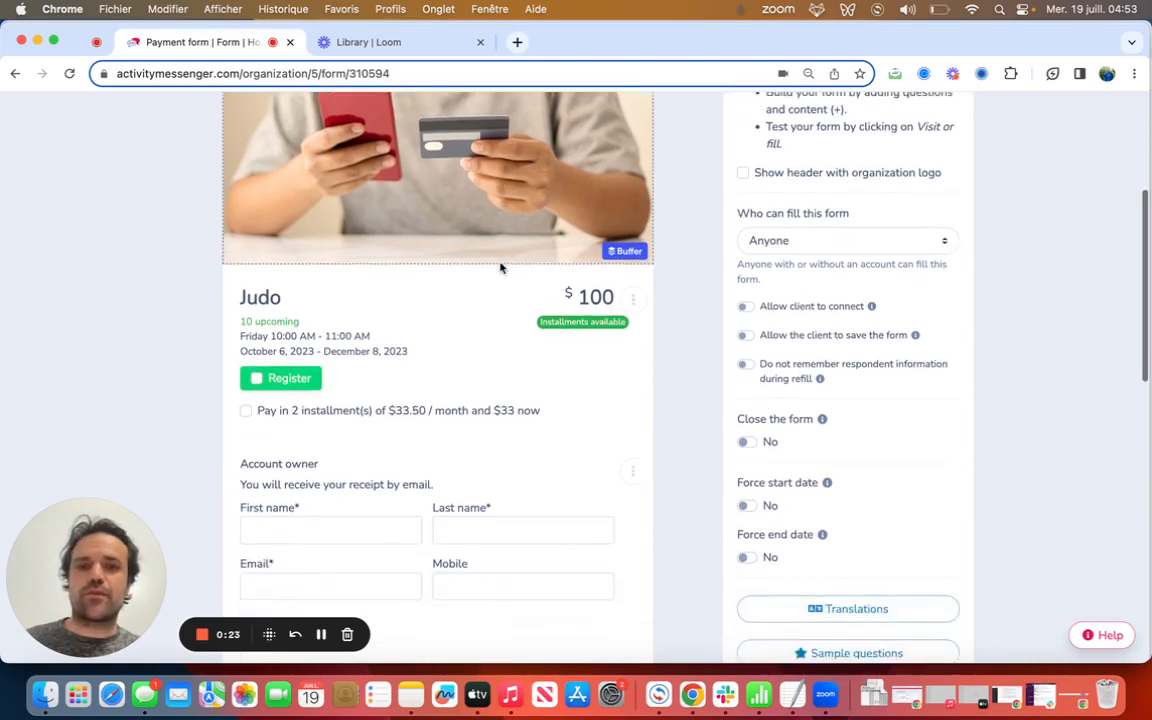
pyautogui.scroll(-3)
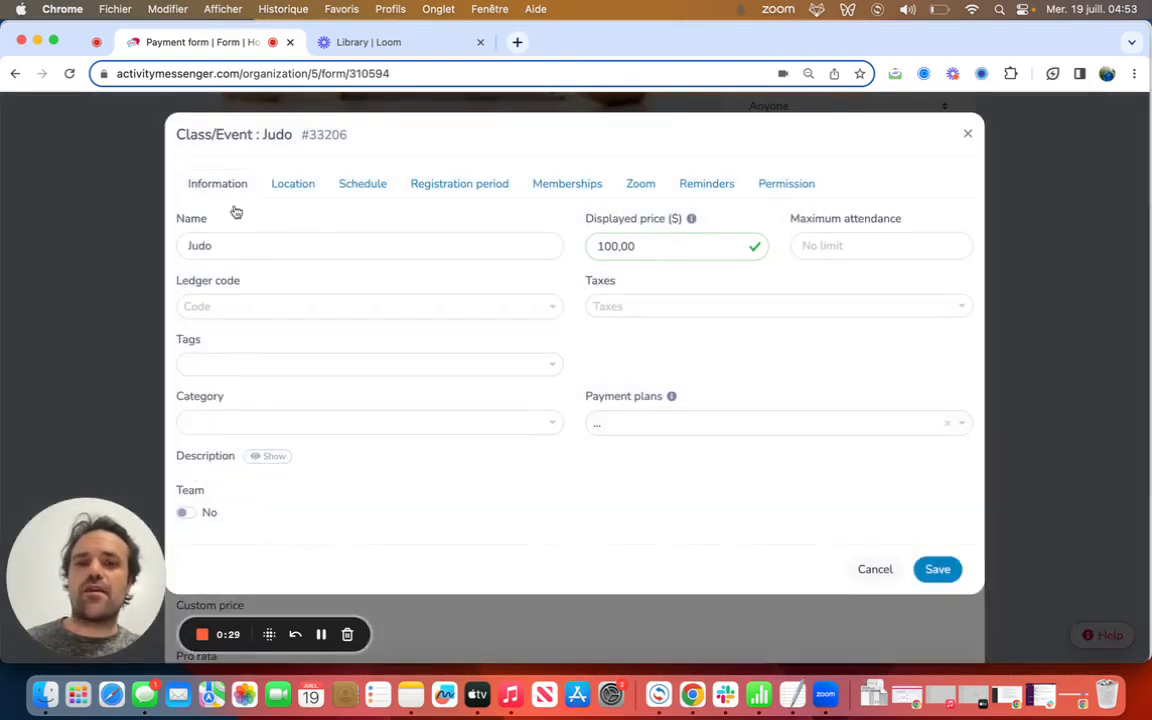
pyautogui.moveTo(890, 124)
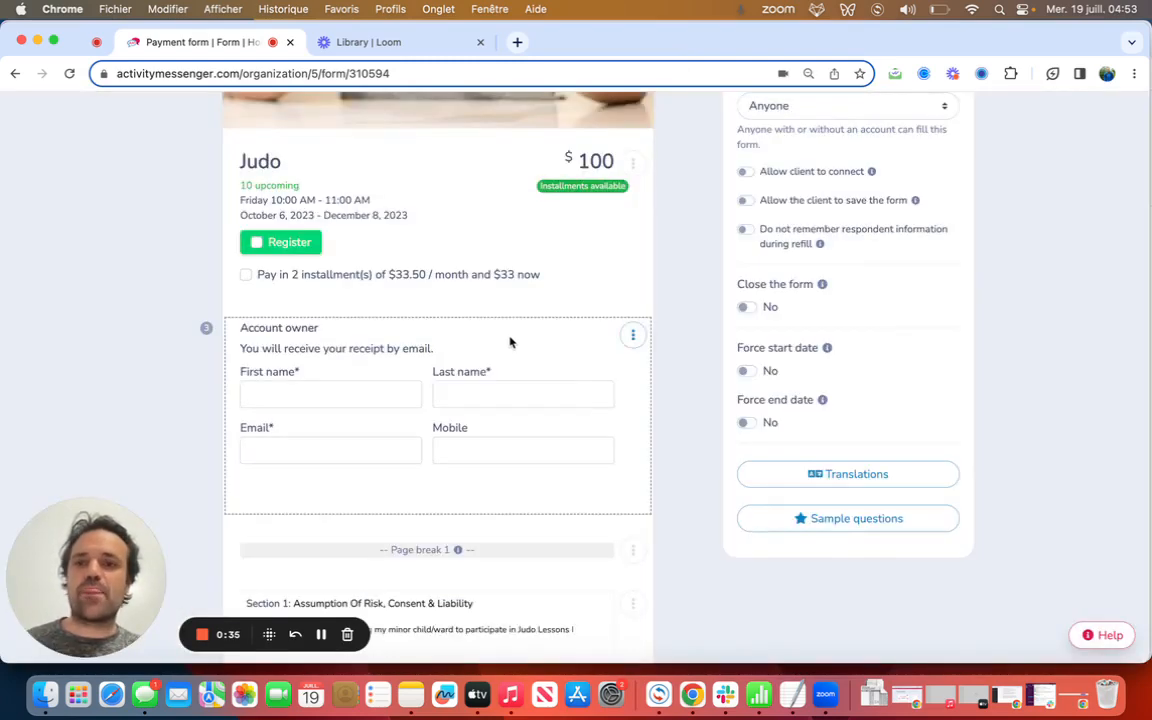
pyautogui.scroll(-3)
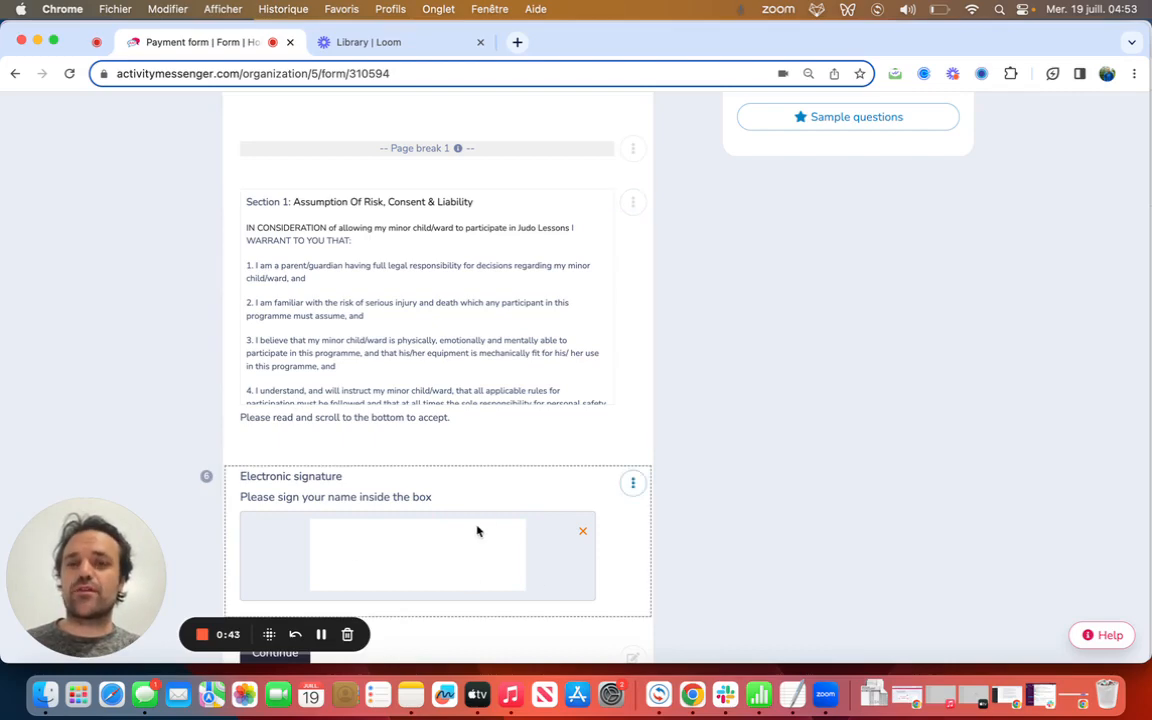
pyautogui.scroll(-3)
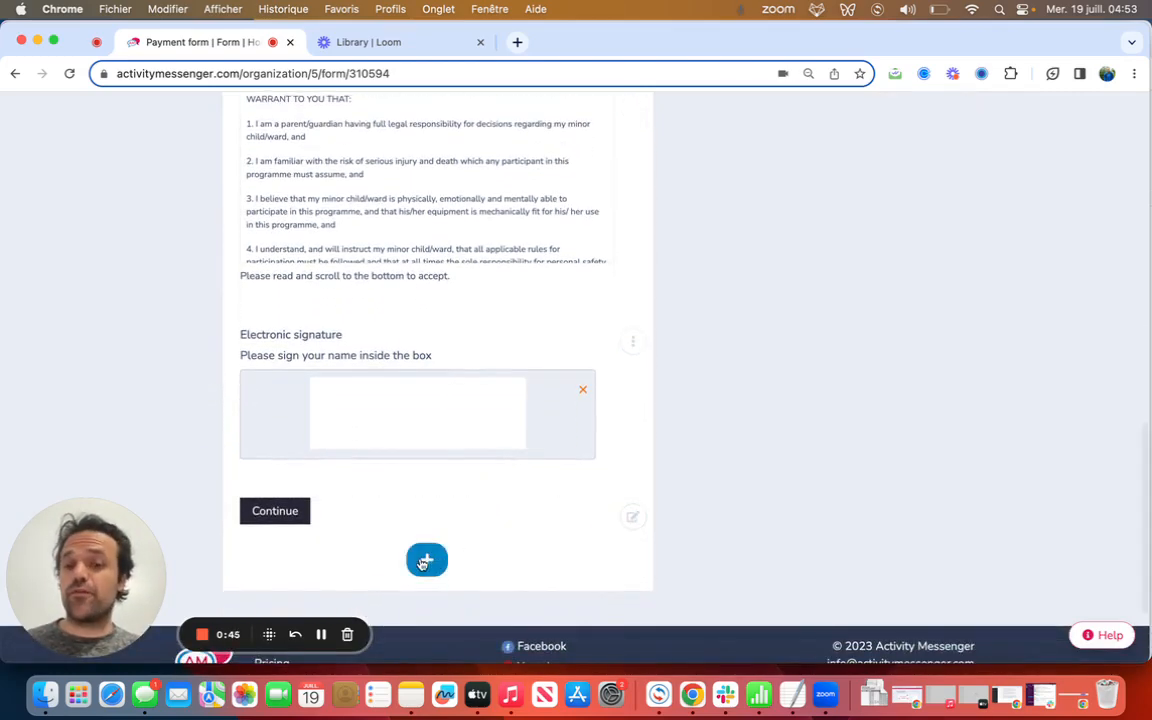
pyautogui.click(426, 560)
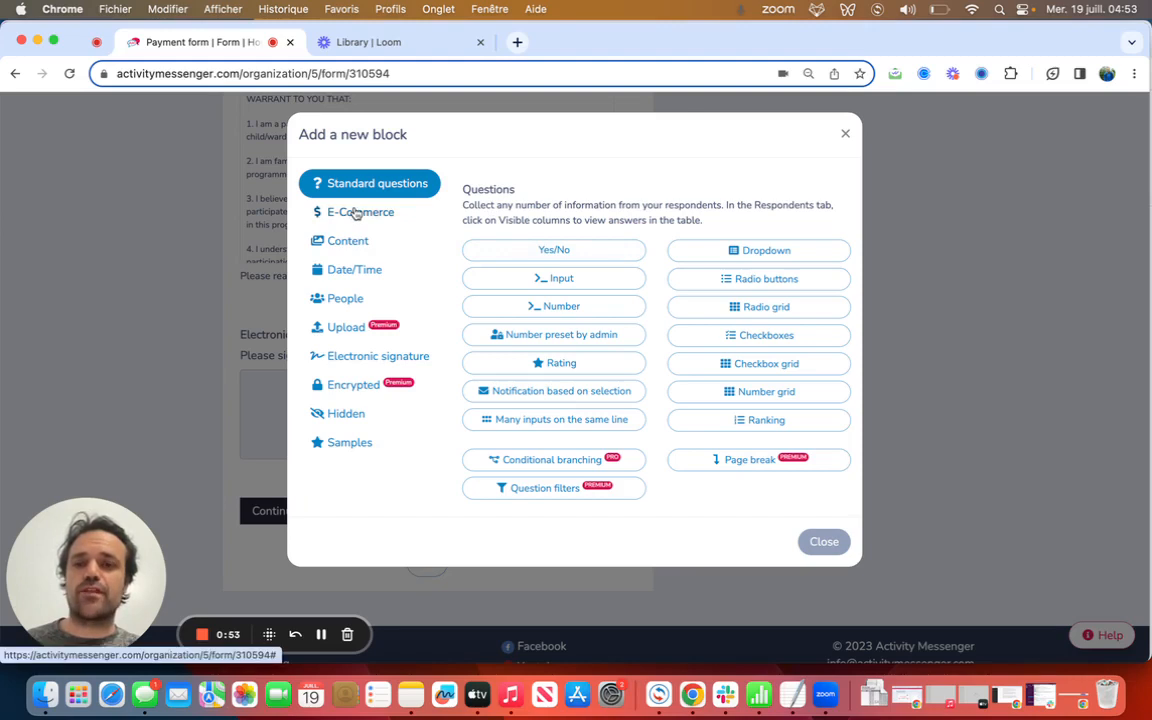
pyautogui.click(360, 212)
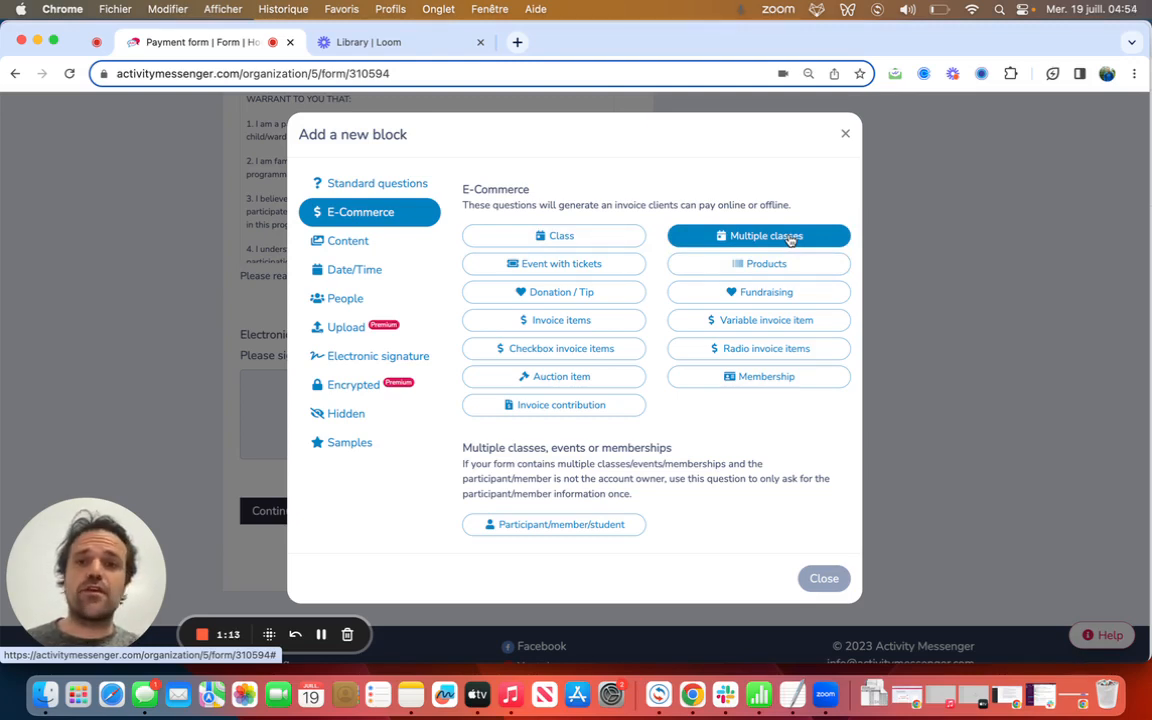
pyautogui.moveTo(554, 264)
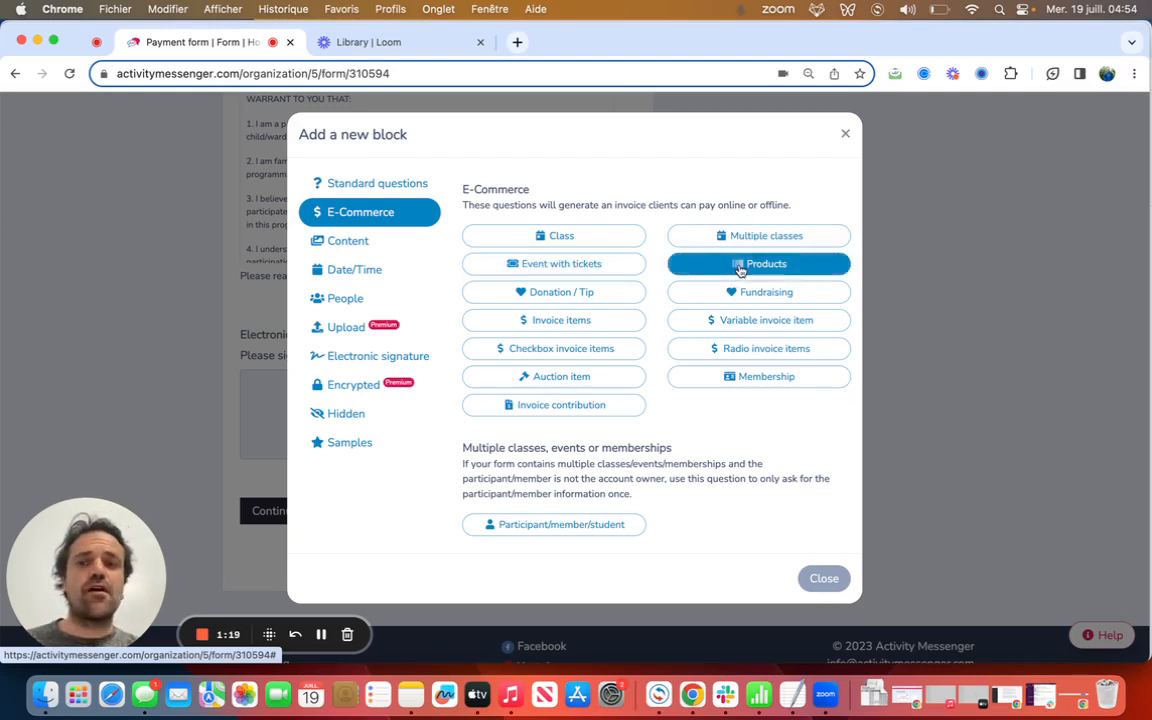
# Create a Products block selling the Gift card at a price of 100.00
pyautogui.click(758, 264)
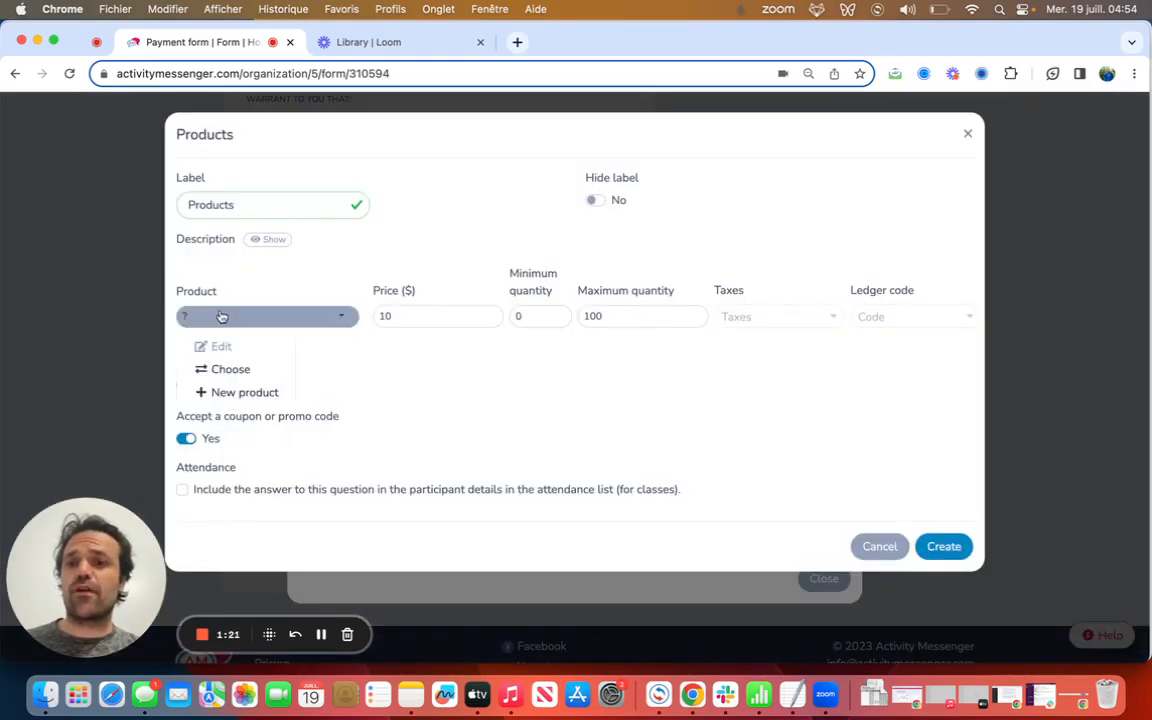
pyautogui.click(230, 368)
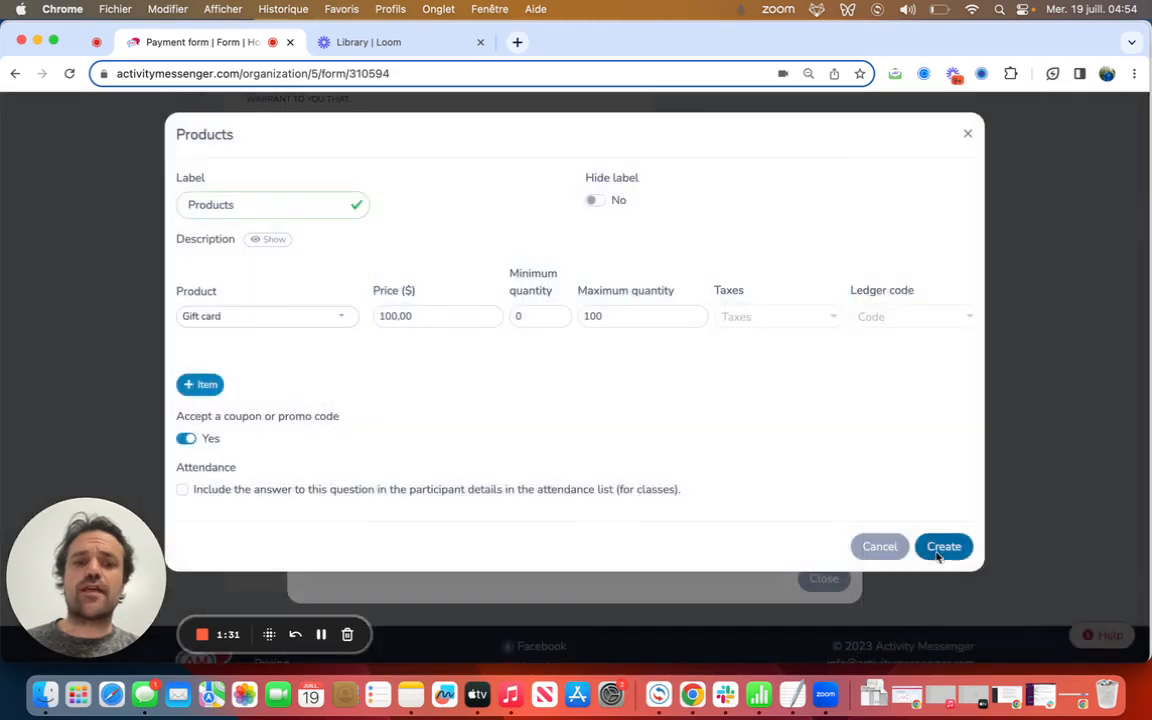
pyautogui.click(944, 546)
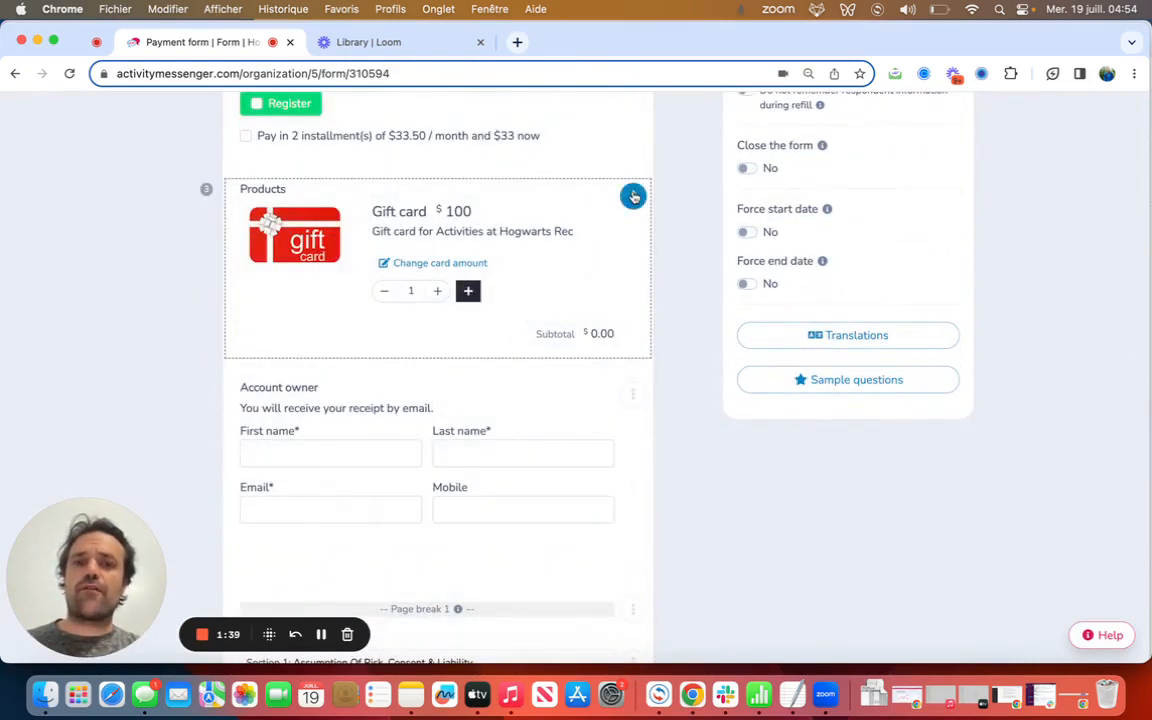
# Start another new block and show the E-Commerce block types again
pyautogui.click(634, 196)
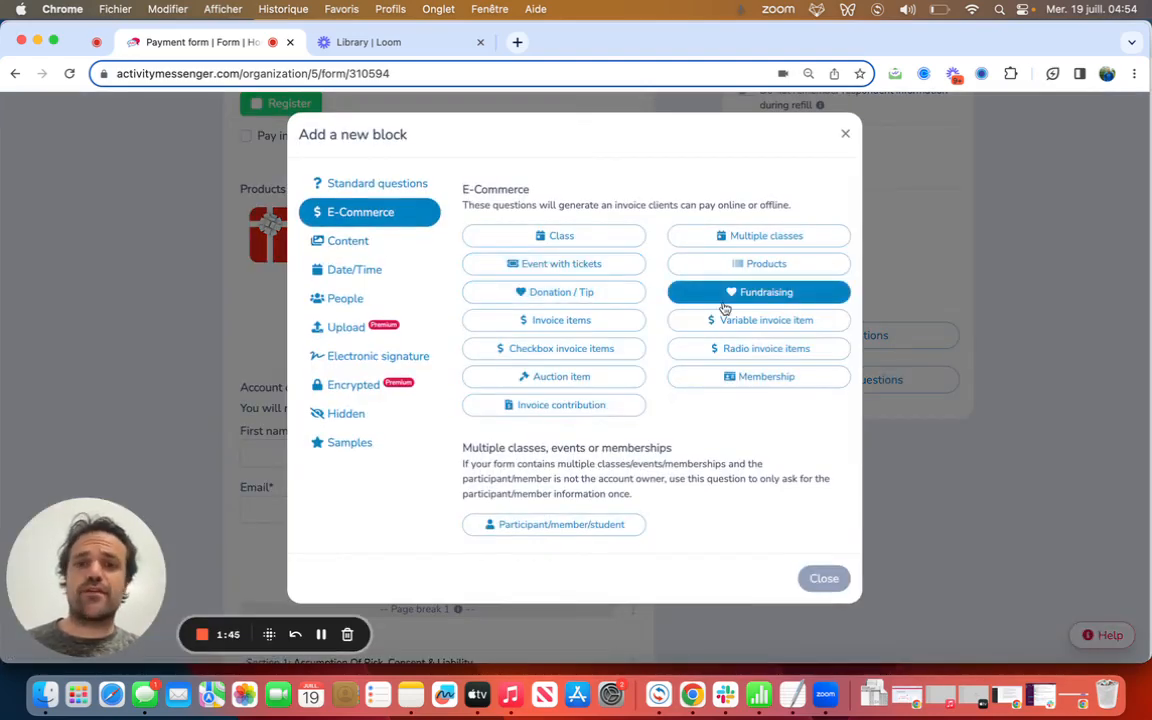
pyautogui.click(560, 320)
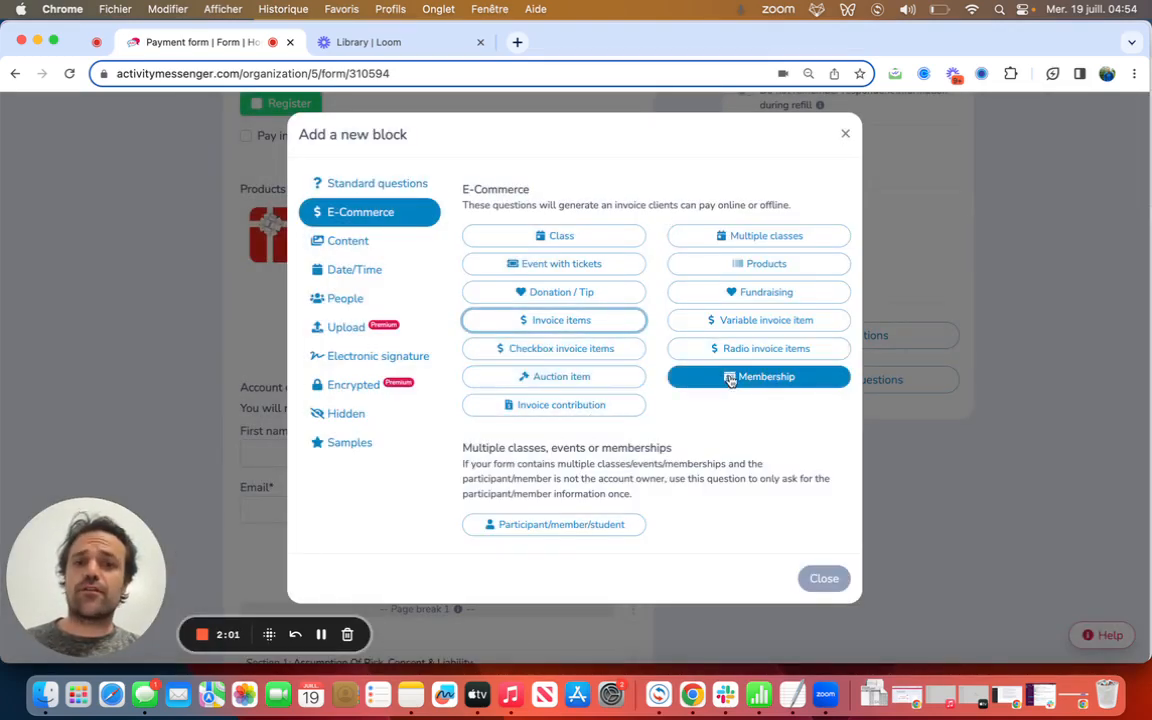
# Create a required Membership block using the existing Judo Membership at $250/month
pyautogui.click(758, 376)
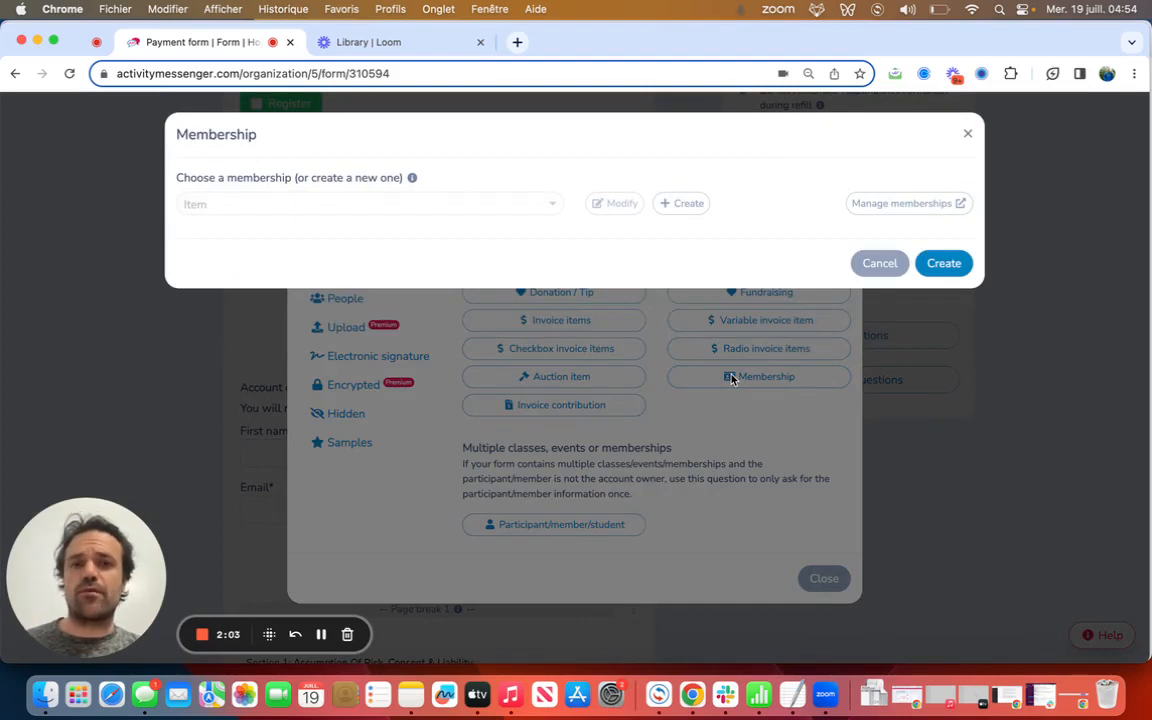
pyautogui.moveTo(700, 350)
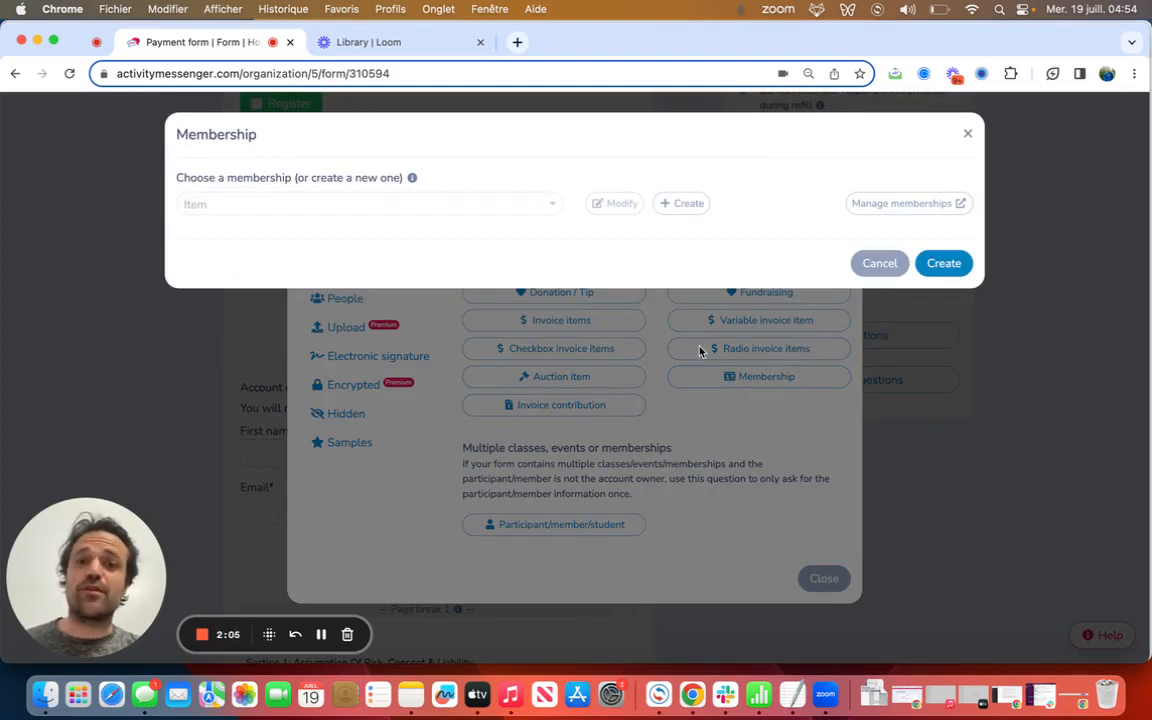
pyautogui.click(368, 204)
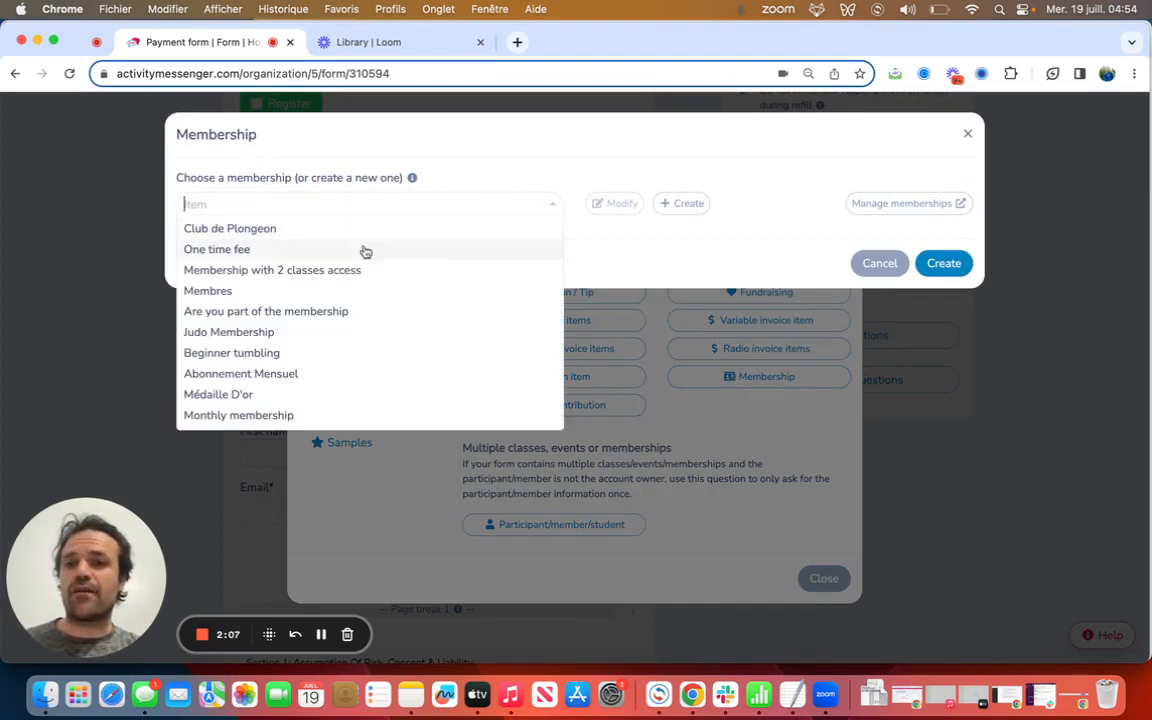
pyautogui.click(228, 332)
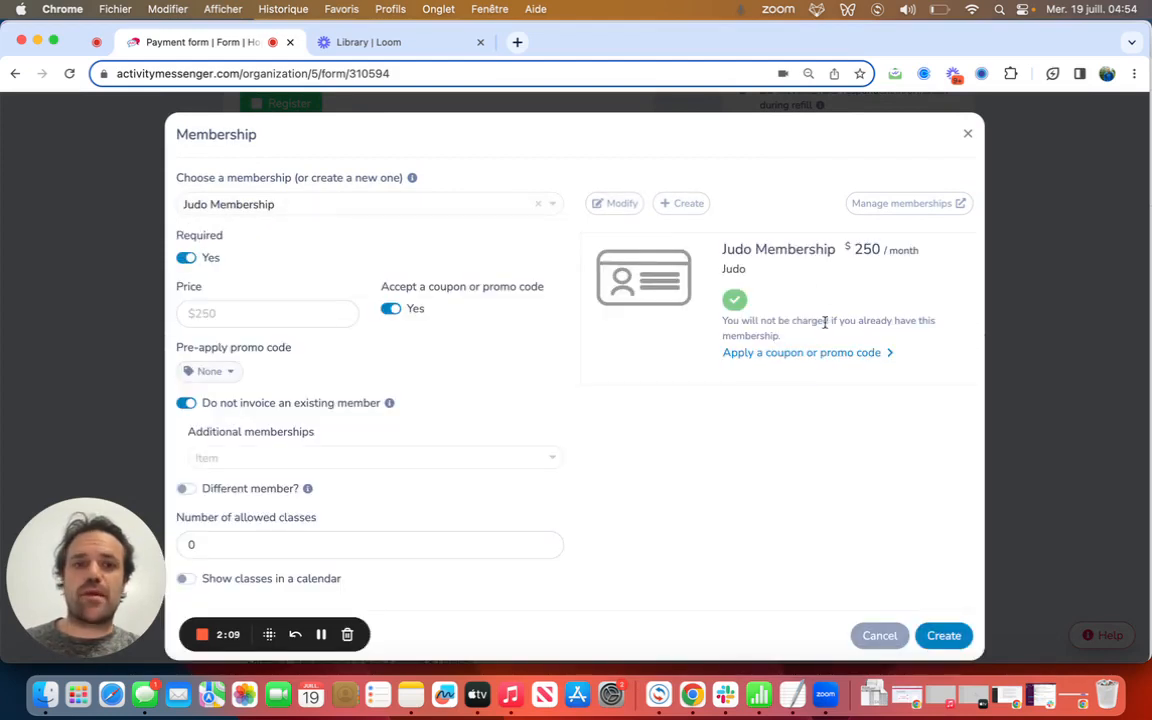
pyautogui.moveTo(852, 292)
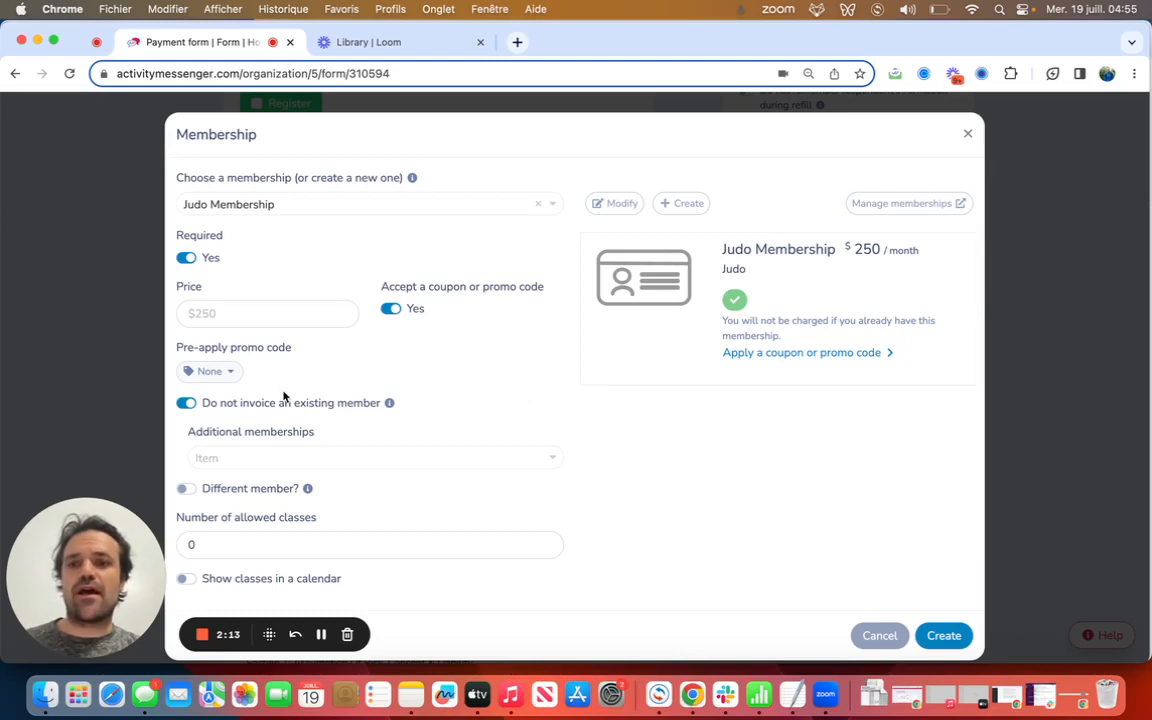
pyautogui.moveTo(360, 404)
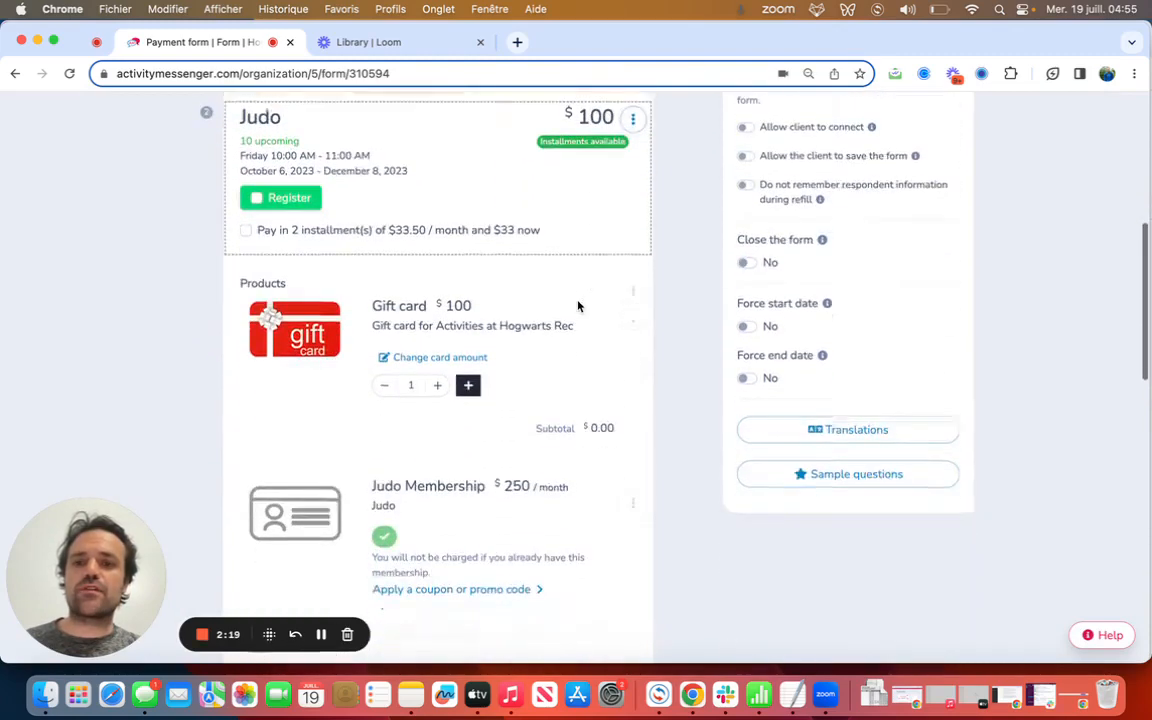
pyautogui.scroll(-3)
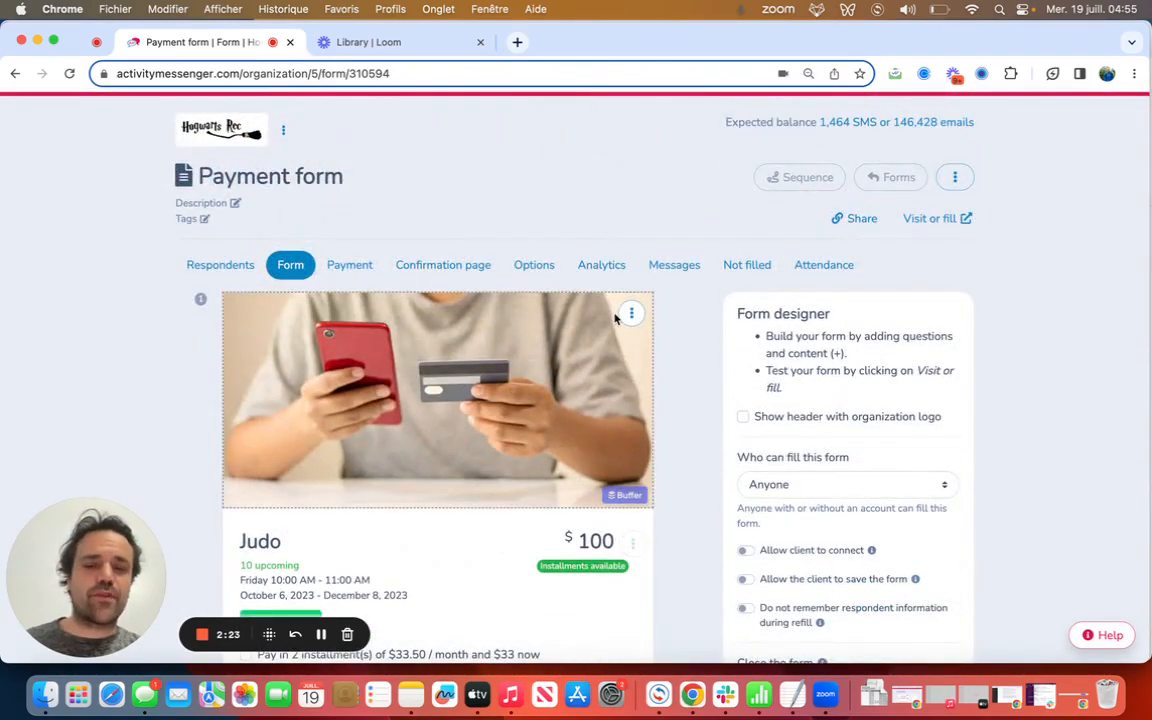
# Review the Payment options with Credit card kept, then close them unchanged
pyautogui.click(348, 264)
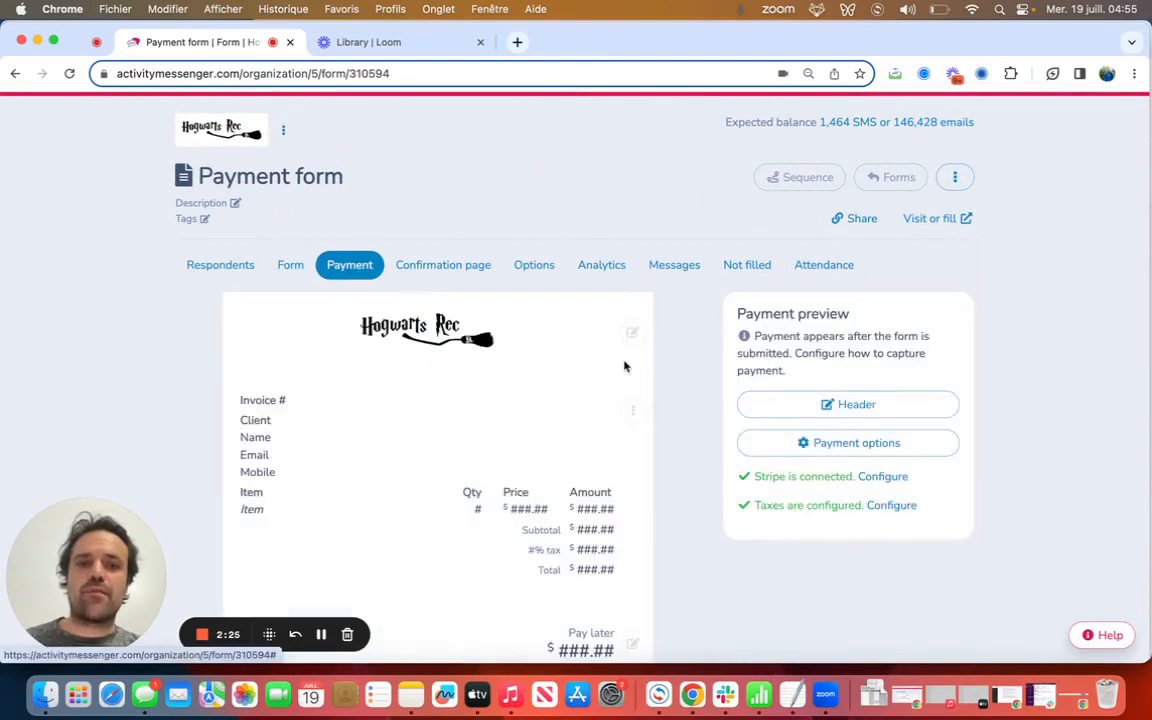
pyautogui.click(848, 442)
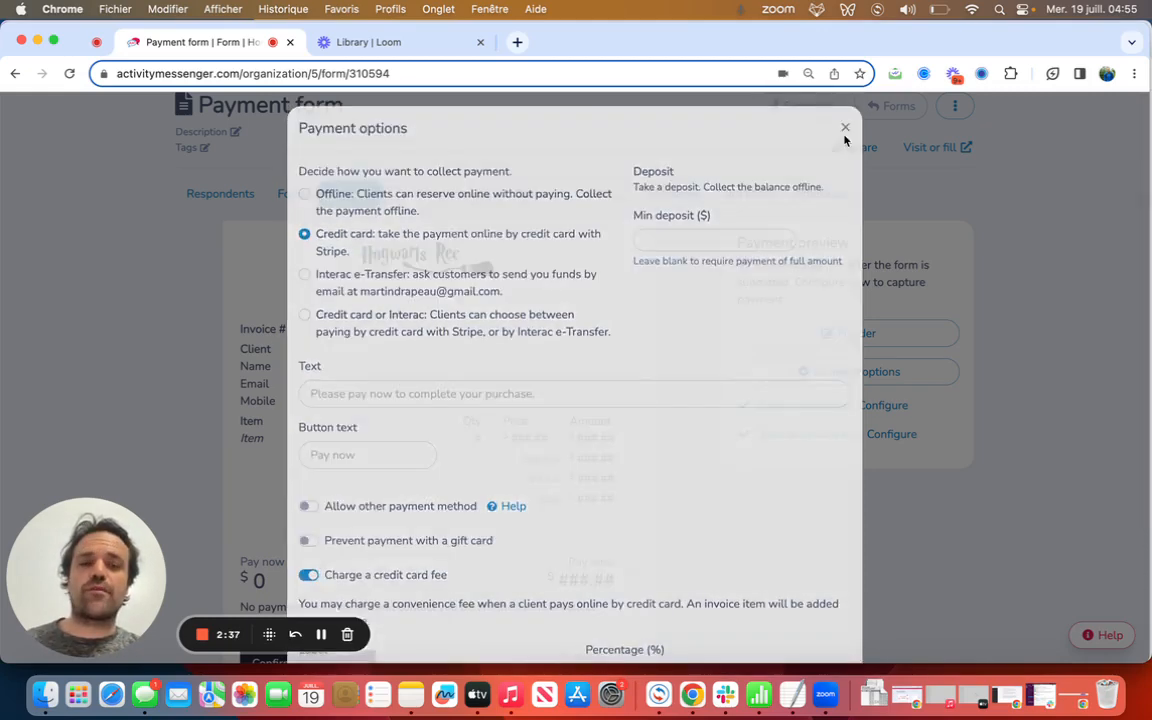
pyautogui.click(844, 128)
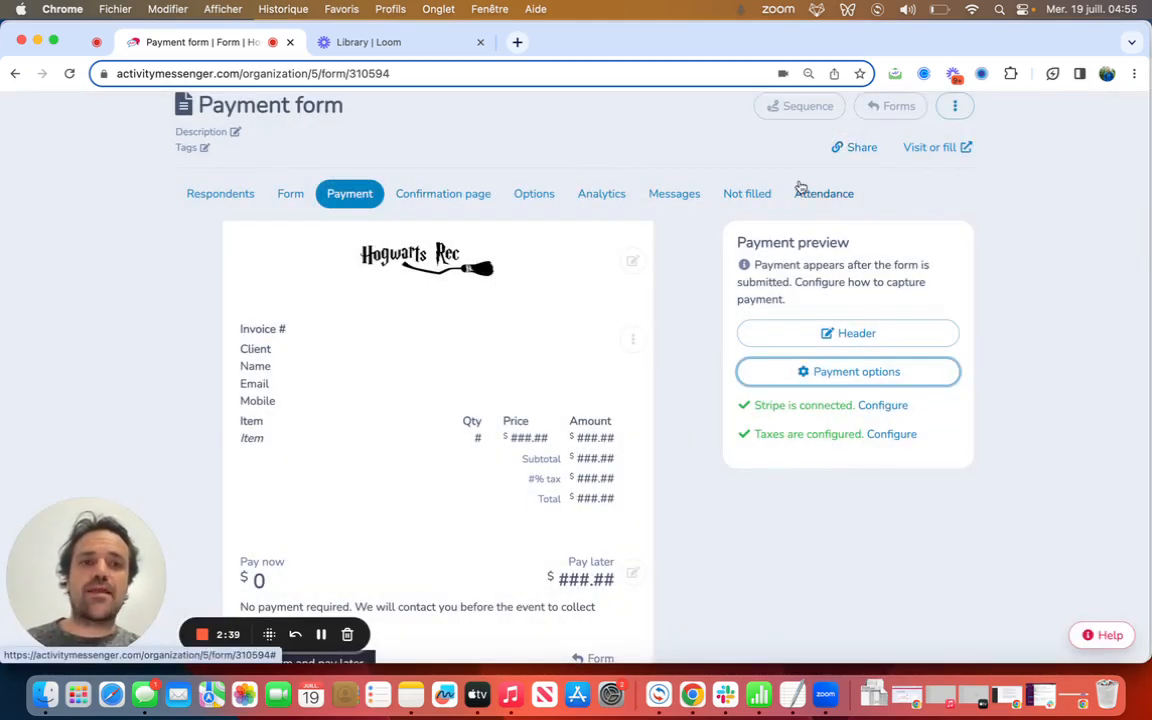
# As a client, register for Judo in 2 installments and raise the gift card quantity to 2
pyautogui.click(932, 148)
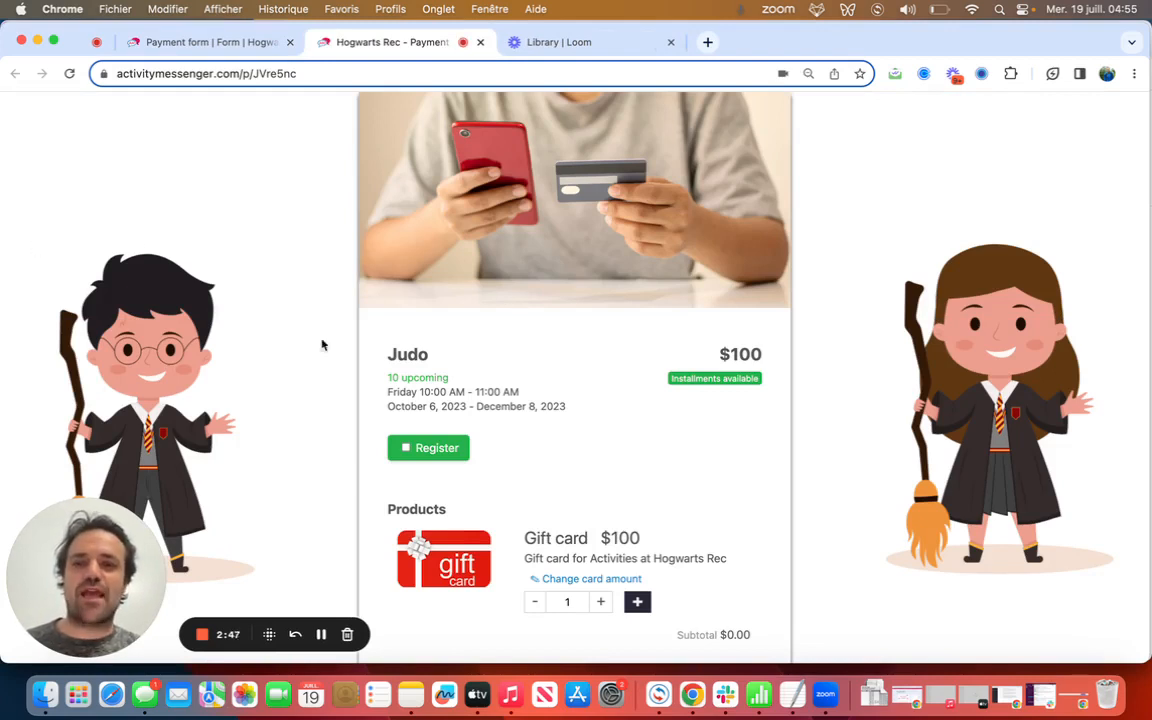
pyautogui.moveTo(764, 424)
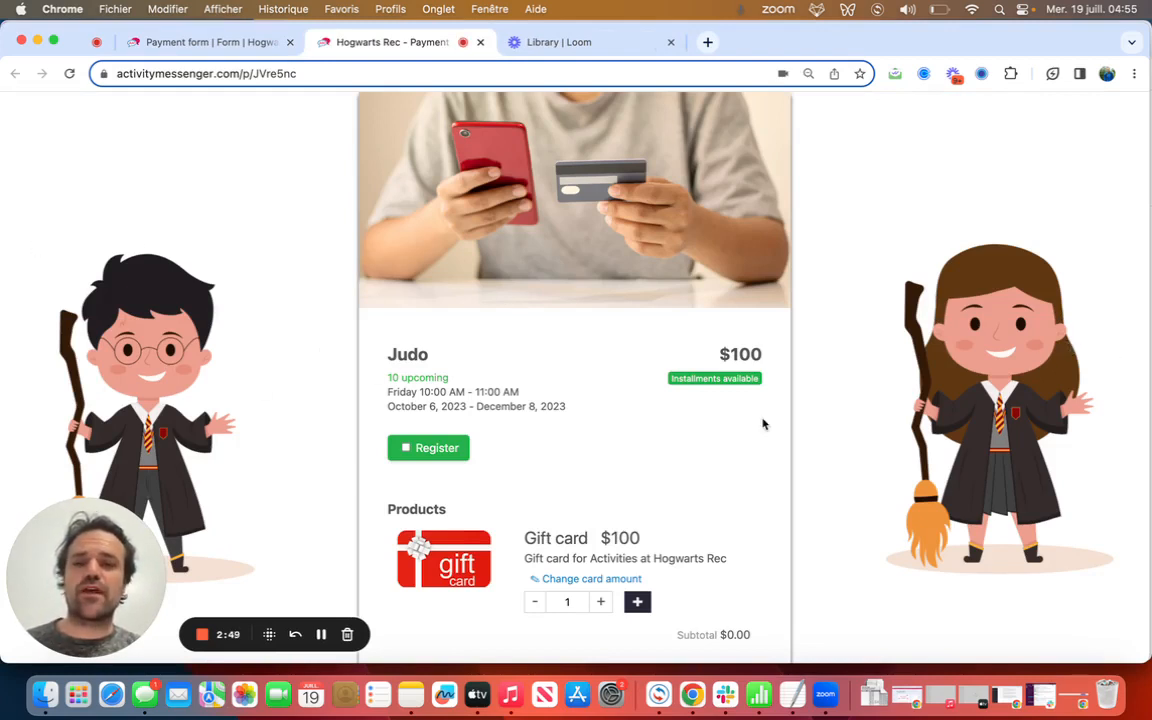
pyautogui.scroll(-3)
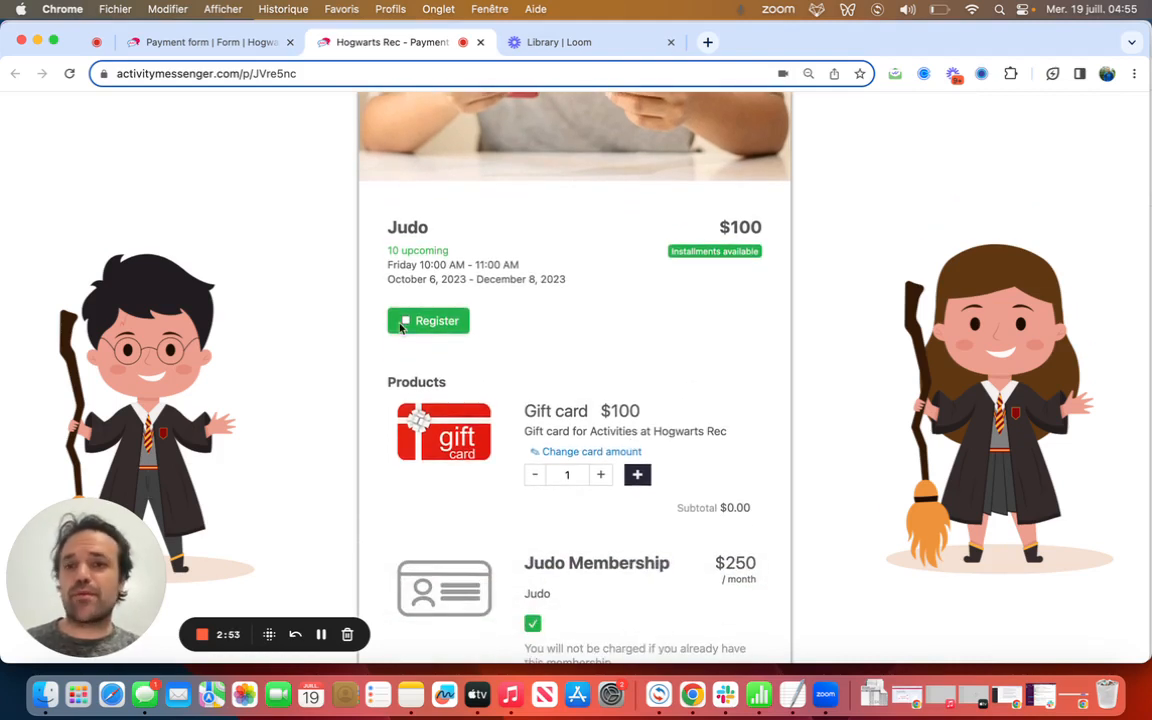
pyautogui.click(428, 320)
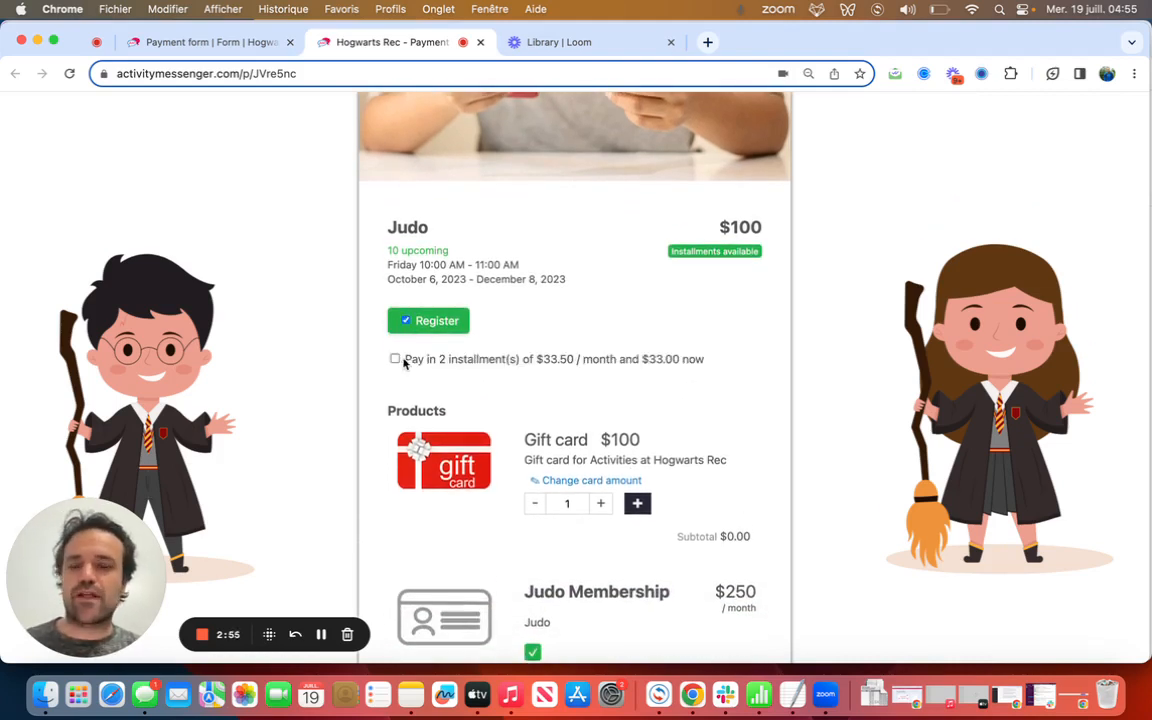
pyautogui.click(396, 360)
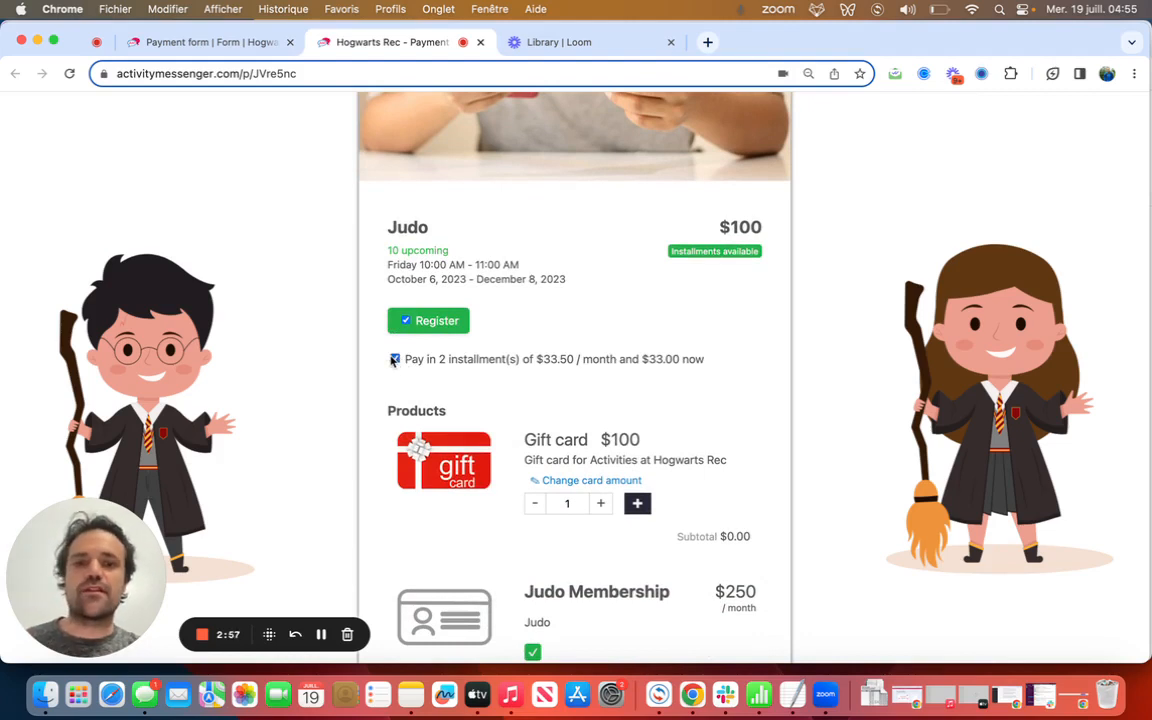
pyautogui.click(636, 504)
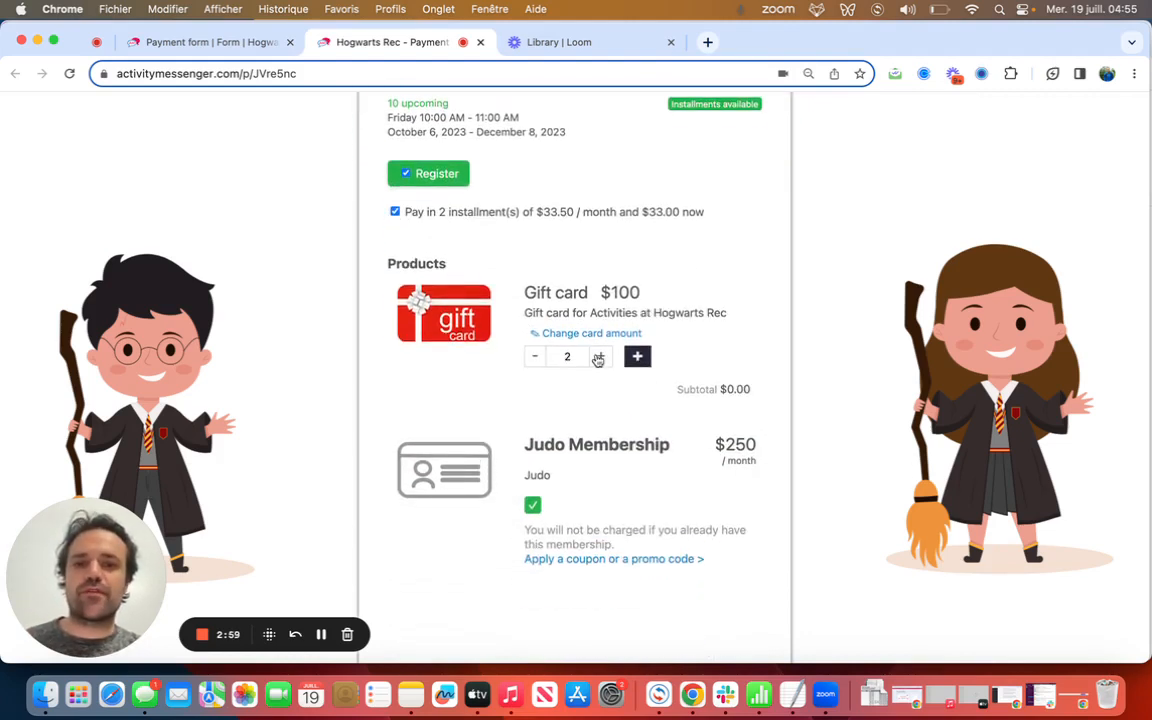
pyautogui.scroll(-3)
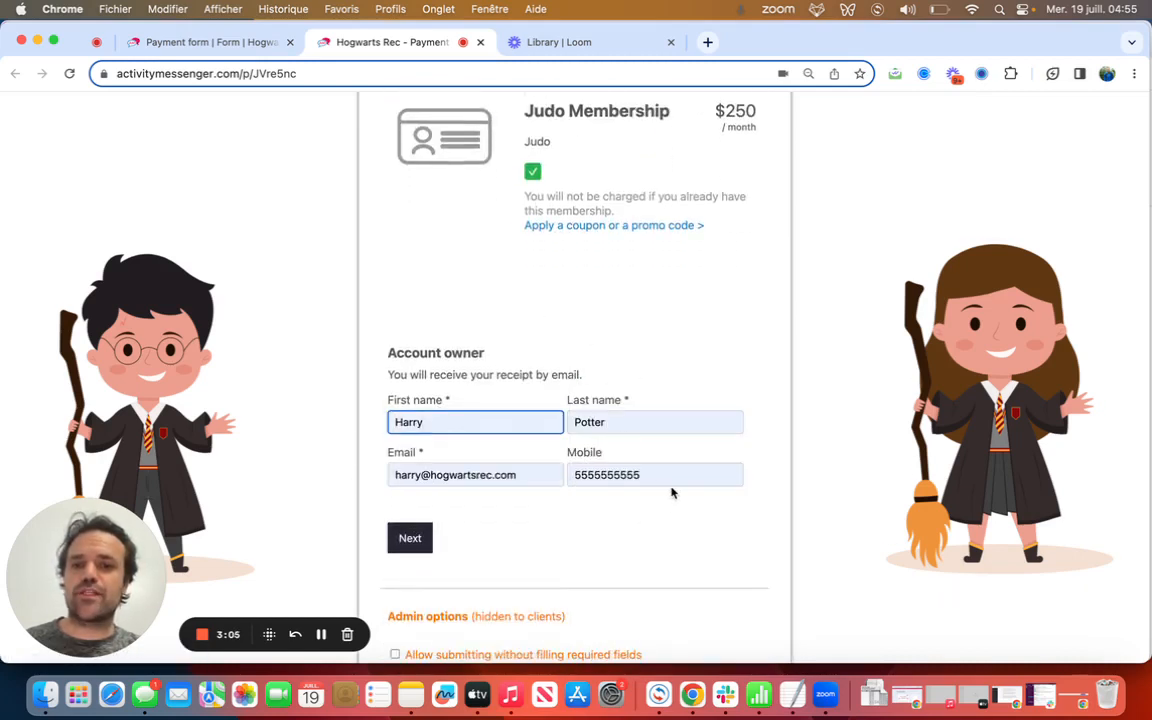
# Submit the account owner details, accept and sign the waiver, and continue to the invoice
pyautogui.click(408, 538)
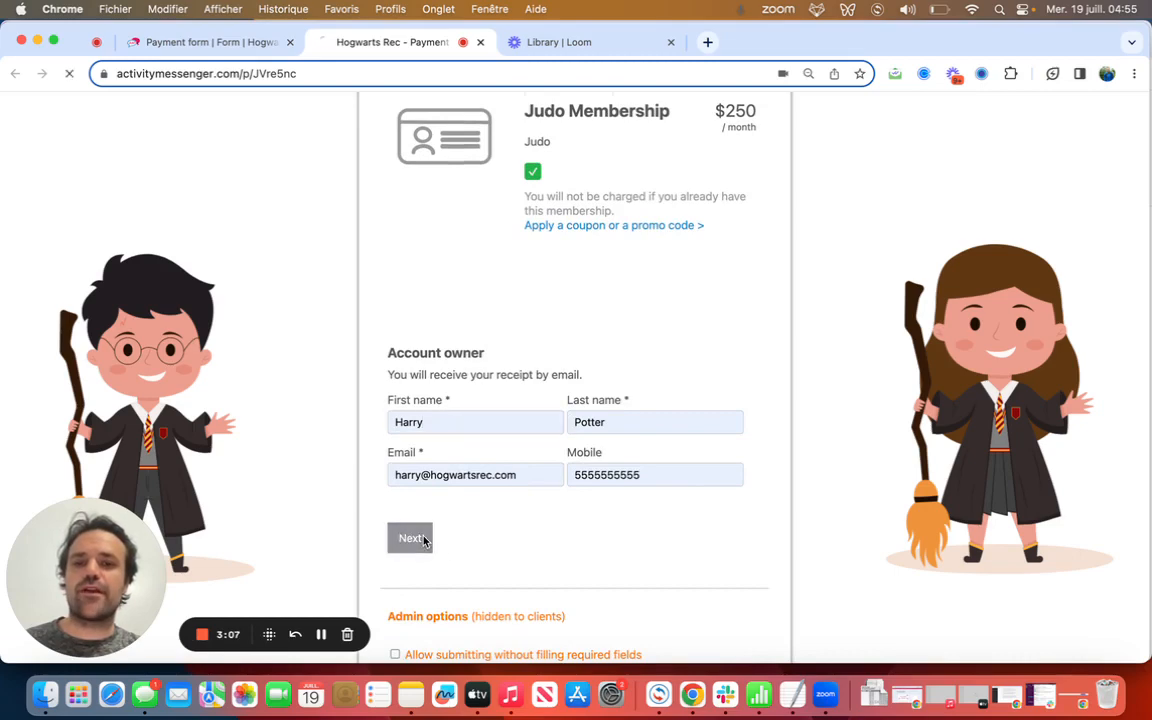
pyautogui.click(410, 536)
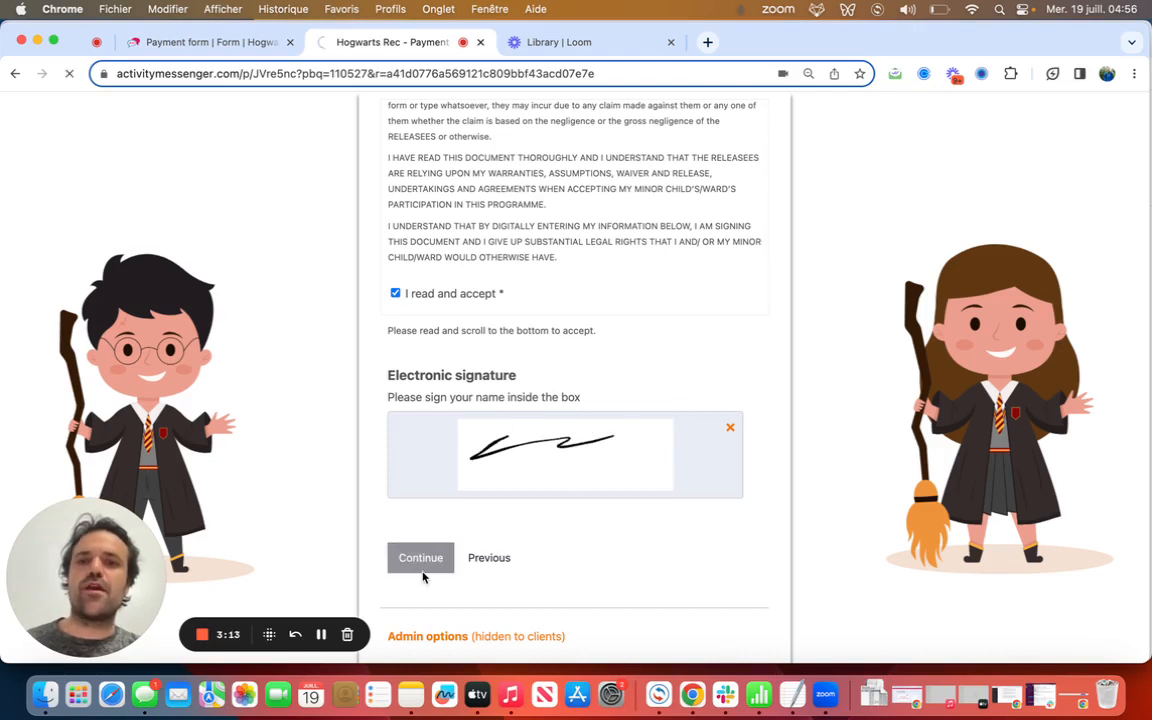
pyautogui.click(420, 556)
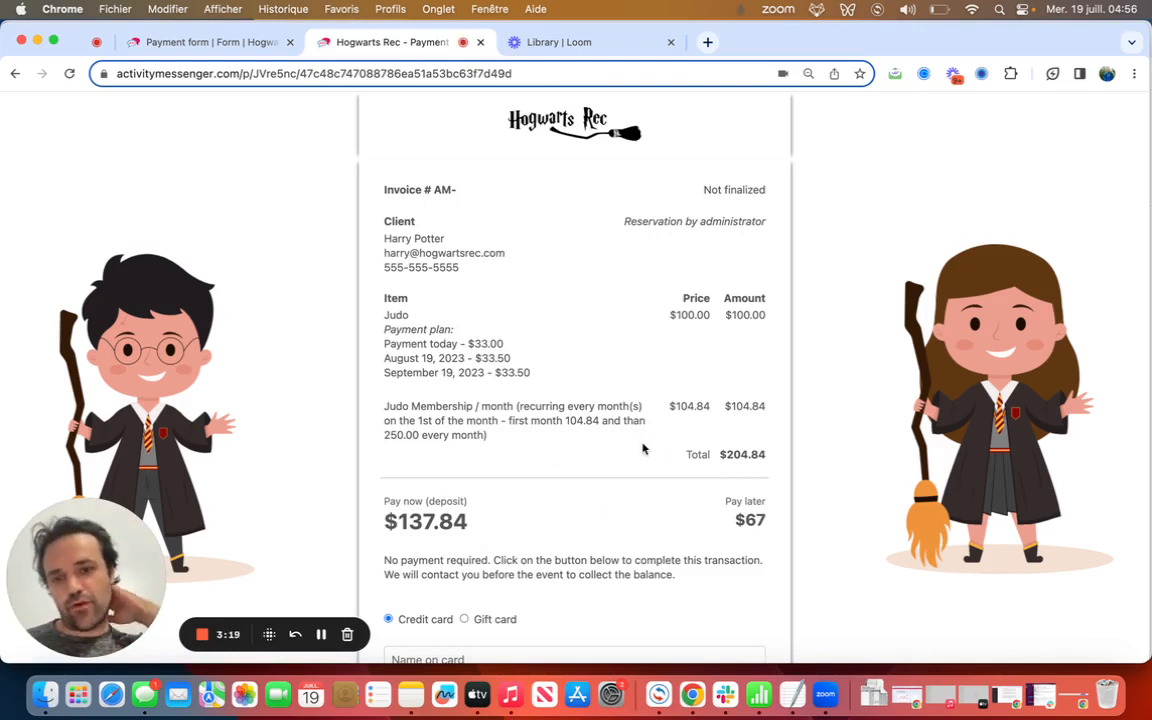
# Scroll the invoice to its $137.84 due now total and the empty credit card fields
pyautogui.scroll(-3)
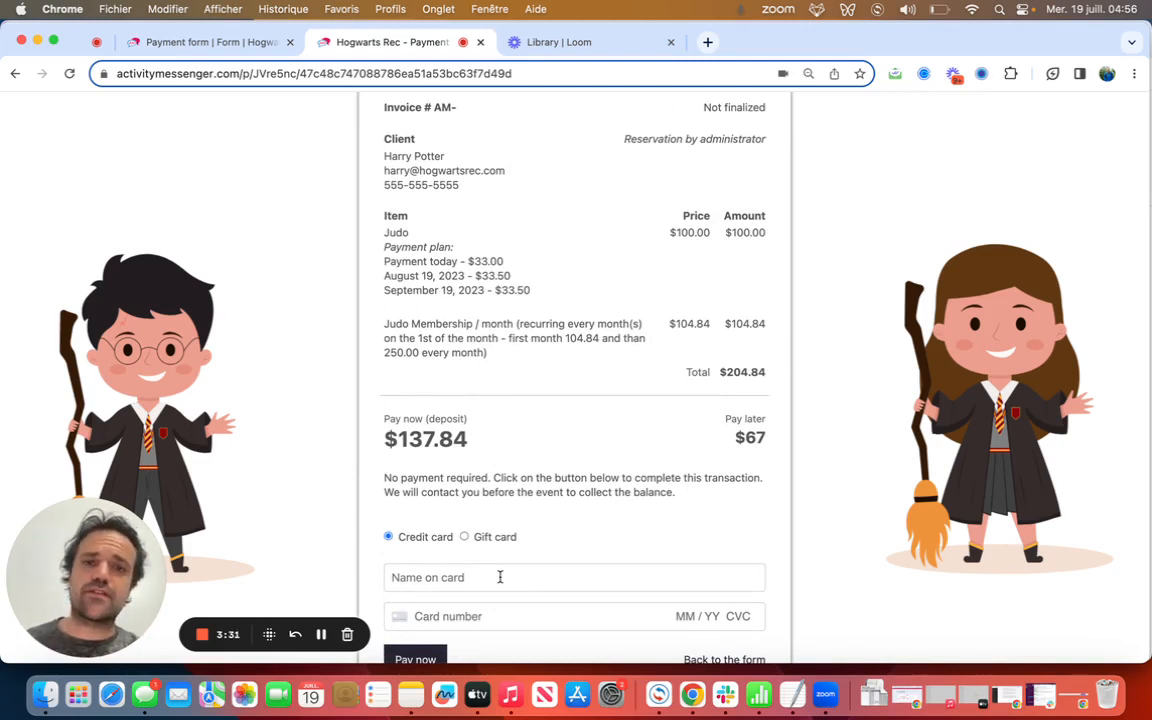
pyautogui.moveTo(276, 692)
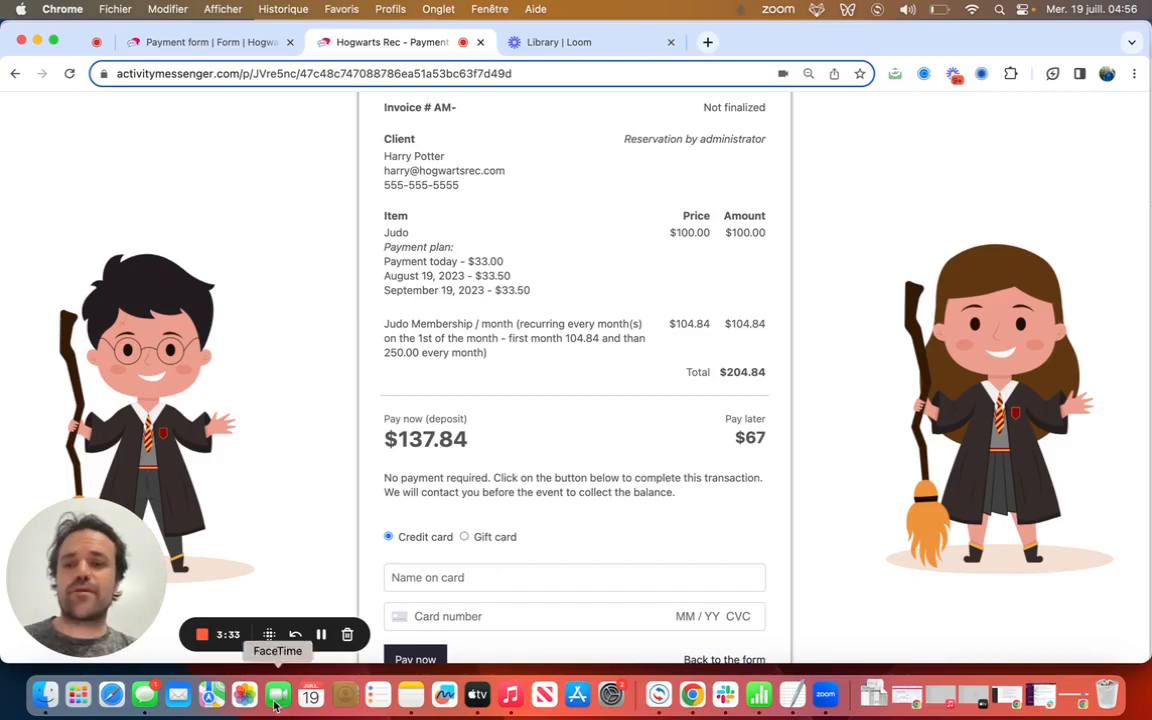